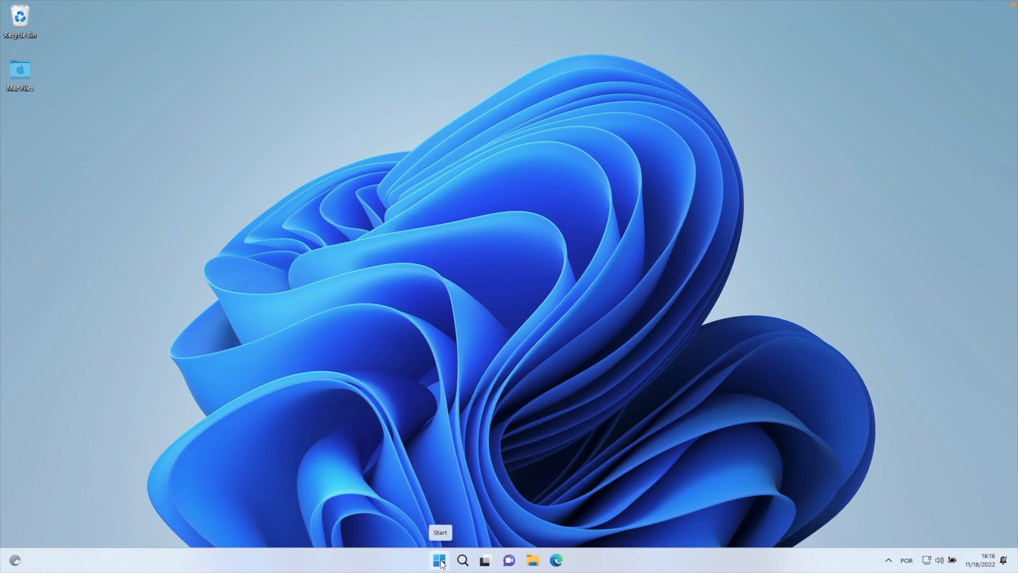
Show the built-in power options from the Start menu.
{"action": "left_click", "coordinate": [439, 557]}
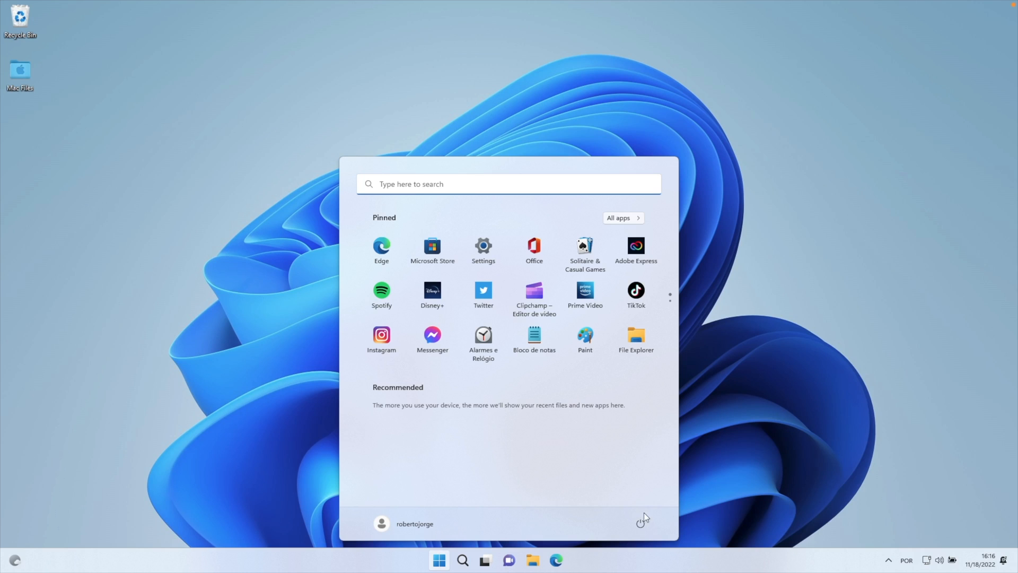
{"action": "left_click", "coordinate": [640, 524]}
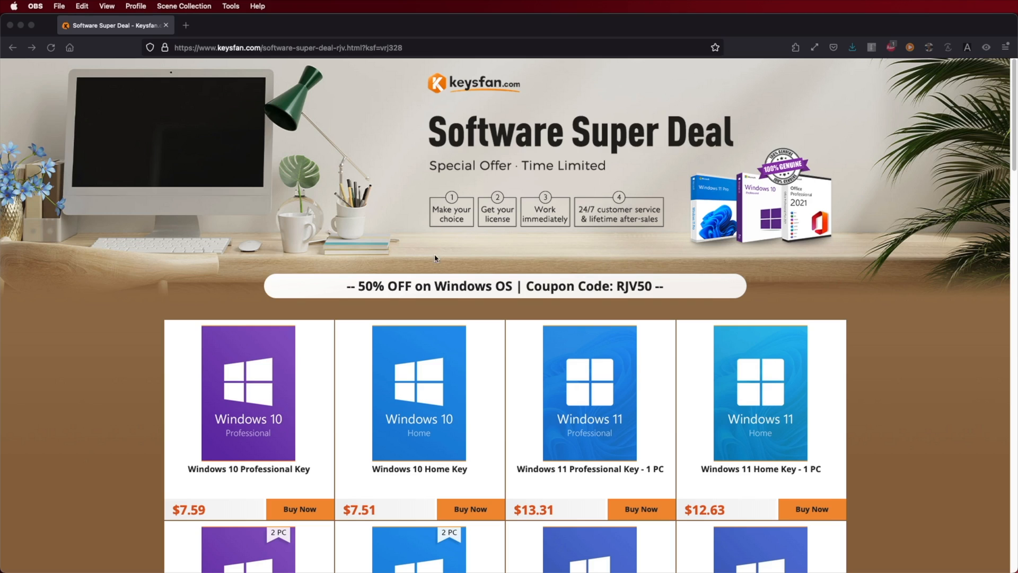
{"action": "mouse_move", "coordinate": [654, 296]}
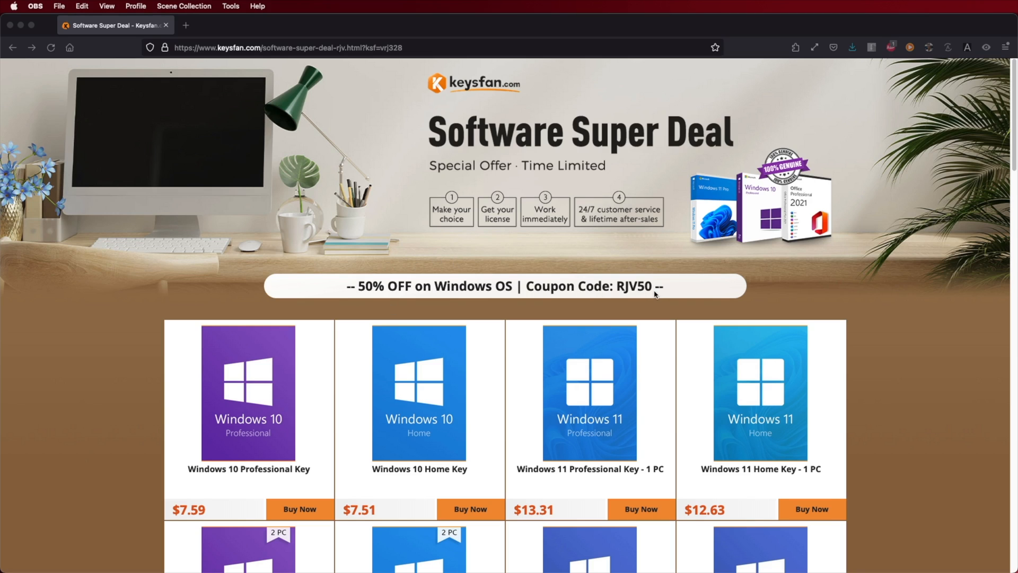
Add the Windows 11 Professional key to the Keysfan cart and apply discount code RJV50.
{"action": "scroll", "scroll_direction": "down", "scroll_amount": 3}
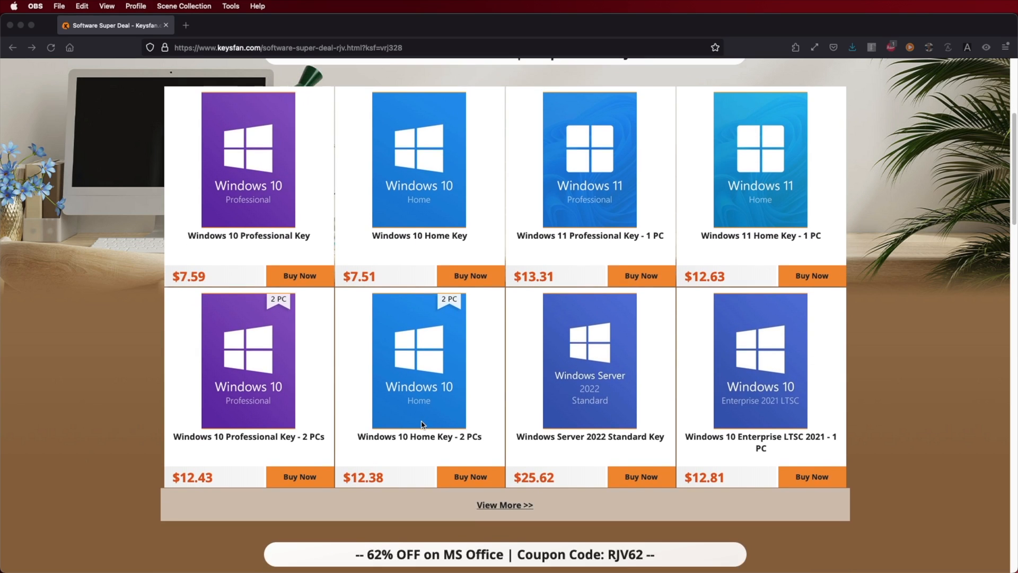
{"action": "scroll", "scroll_direction": "down", "scroll_amount": 3}
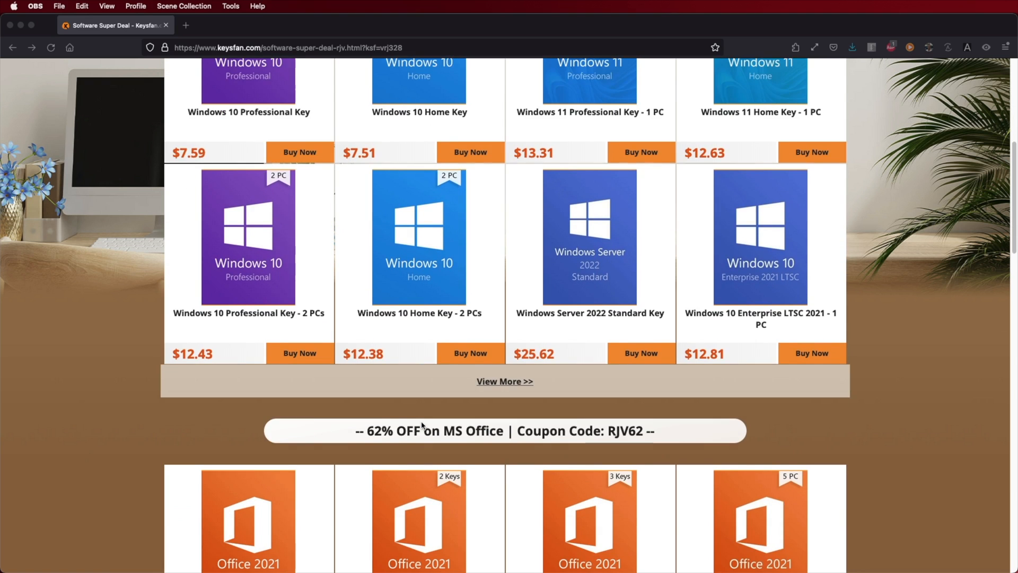
{"action": "scroll", "scroll_direction": "down", "scroll_amount": 3}
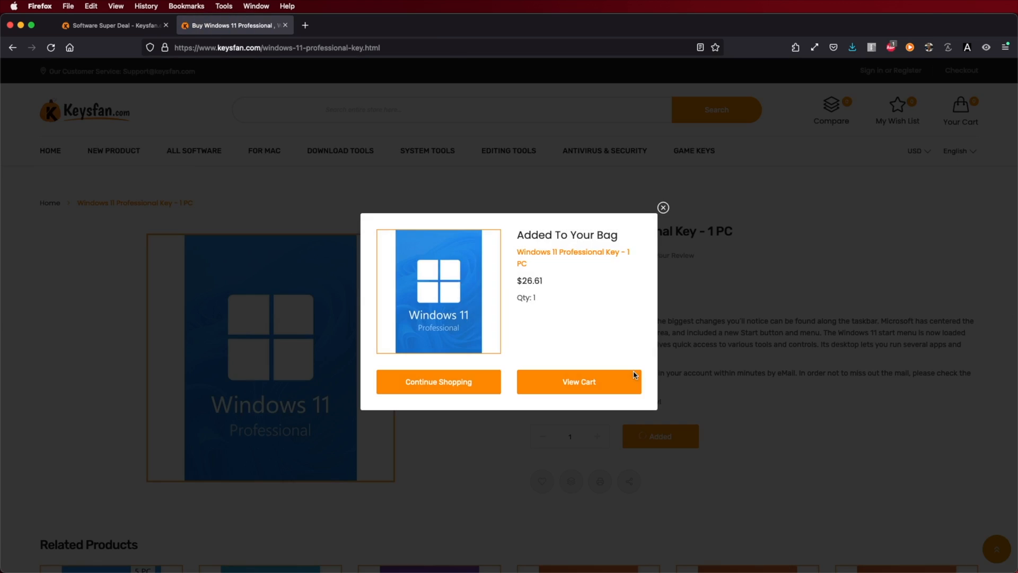
{"action": "left_click", "coordinate": [579, 381]}
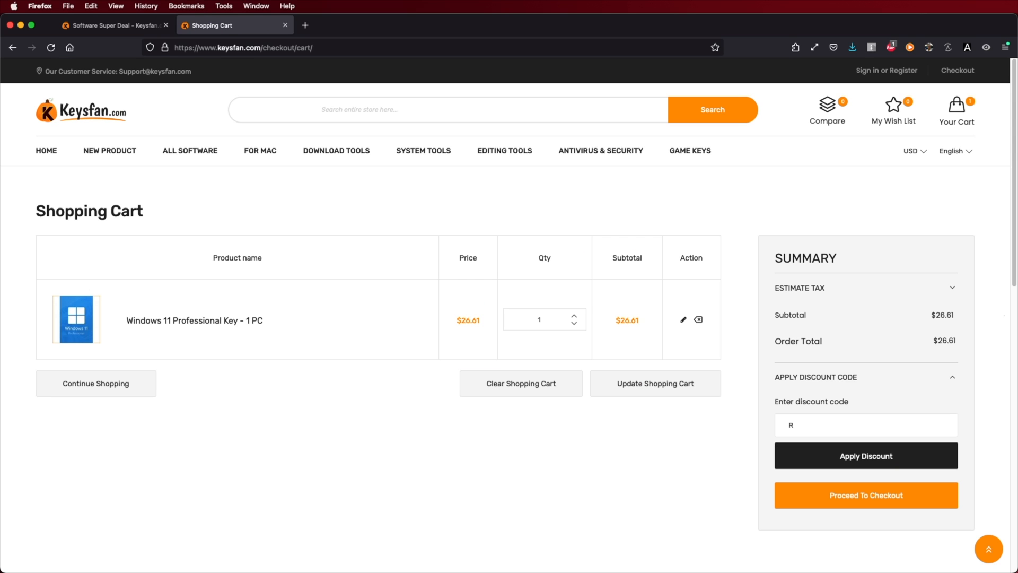
{"action": "type", "text": "JV50"}
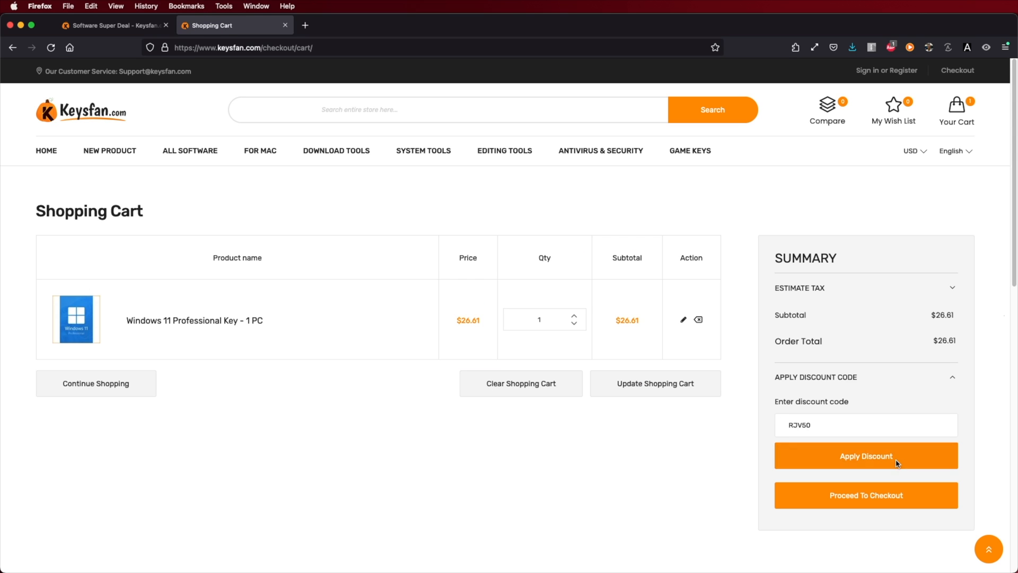
{"action": "left_click", "coordinate": [865, 456]}
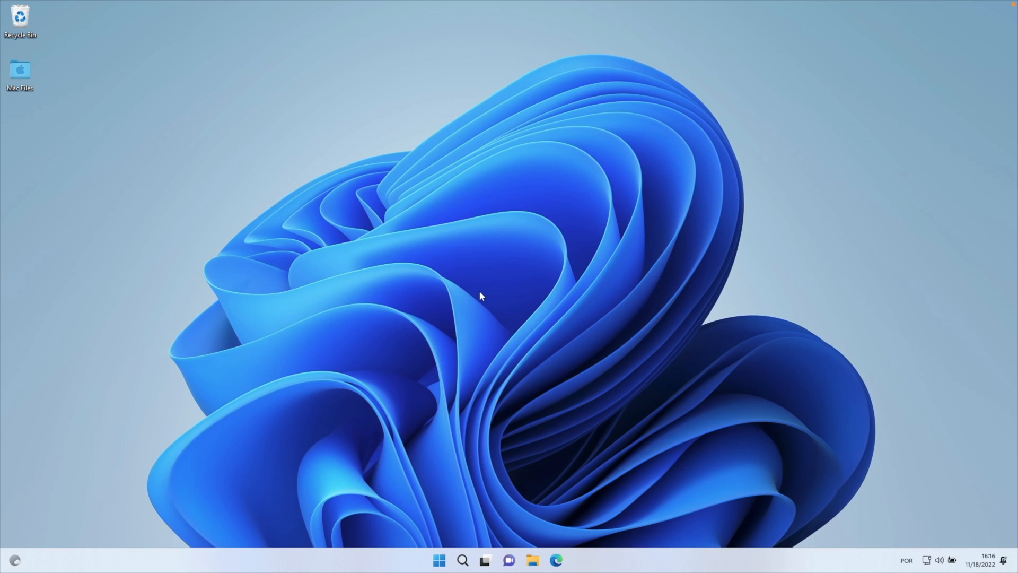
Create a desktop shortcut running shutdown /s /t 0, named Shutdown.
{"action": "right_click", "coordinate": [482, 297]}
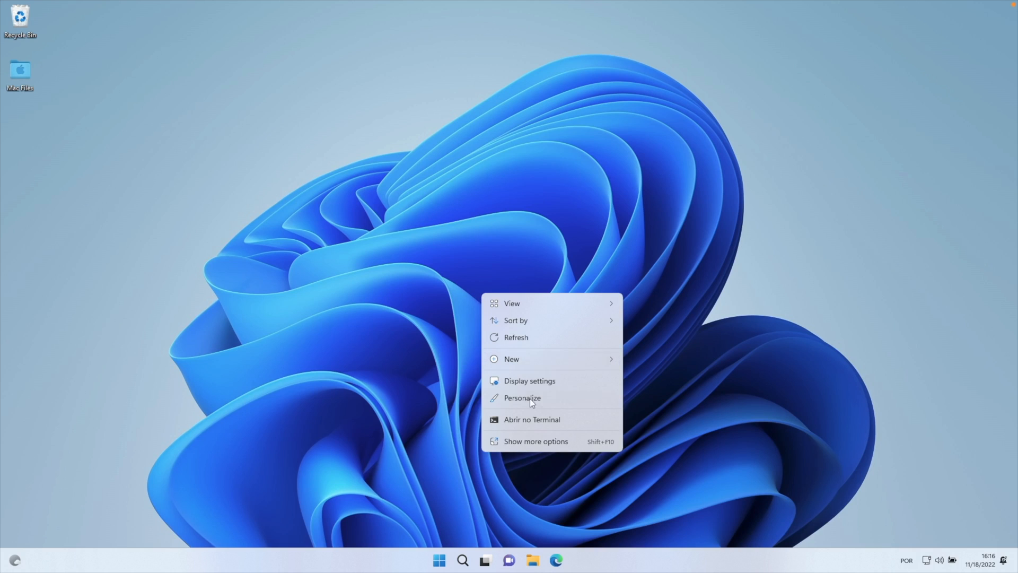
{"action": "left_click", "coordinate": [512, 358]}
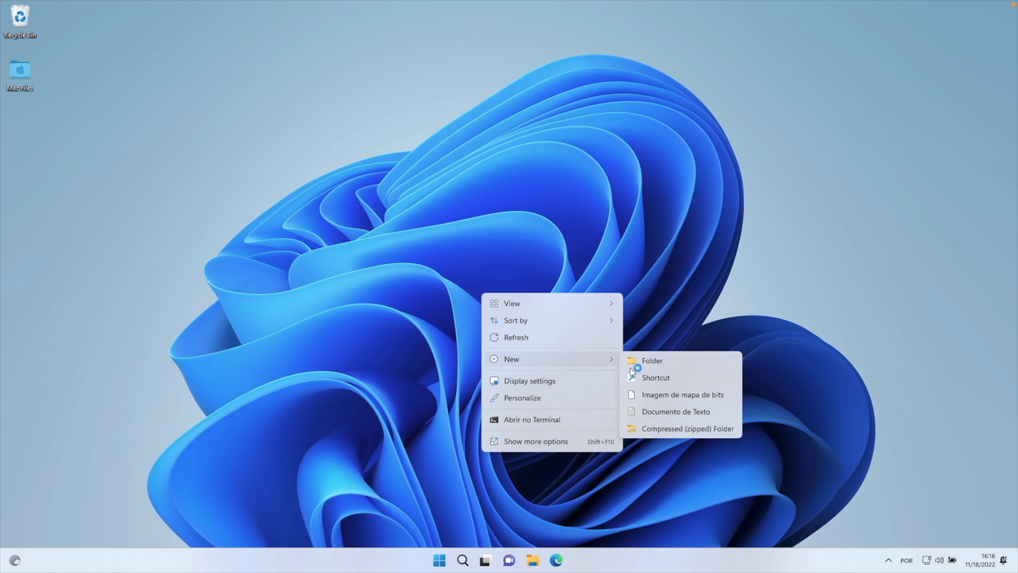
{"action": "left_click", "coordinate": [655, 377]}
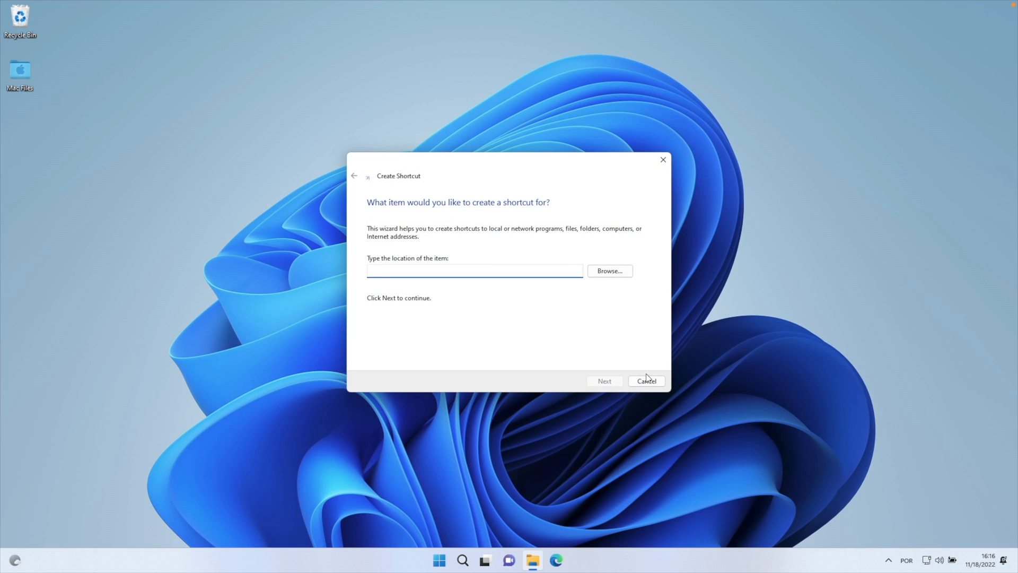
{"action": "type", "text": "shutdown /s /t 0"}
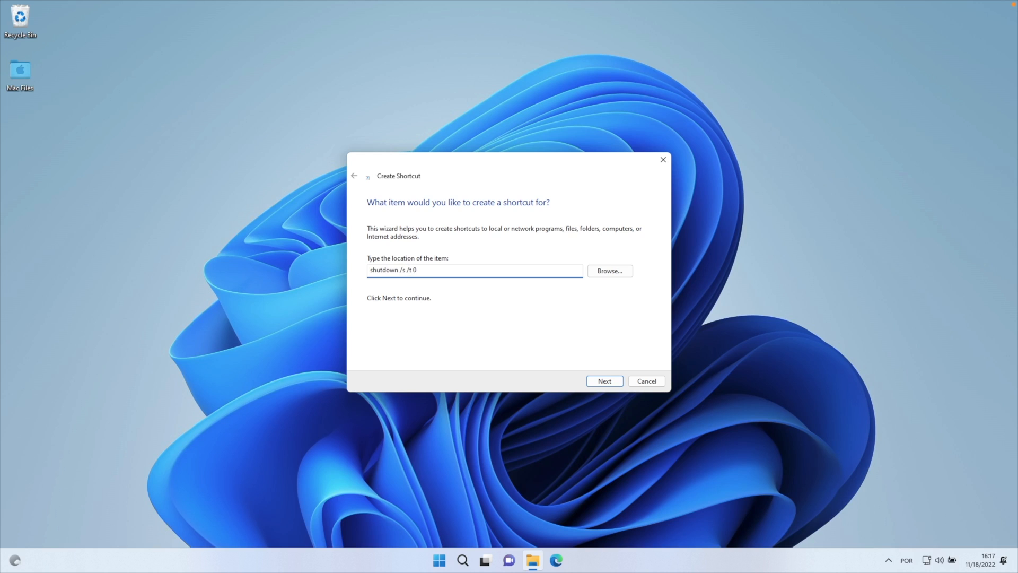
{"action": "left_click", "coordinate": [605, 380]}
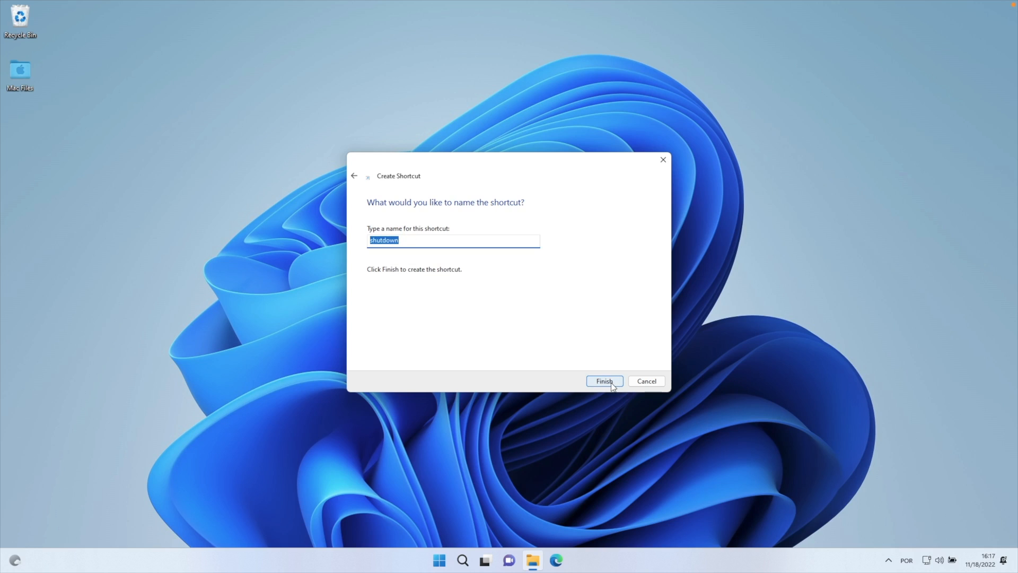
{"action": "left_click", "coordinate": [604, 380]}
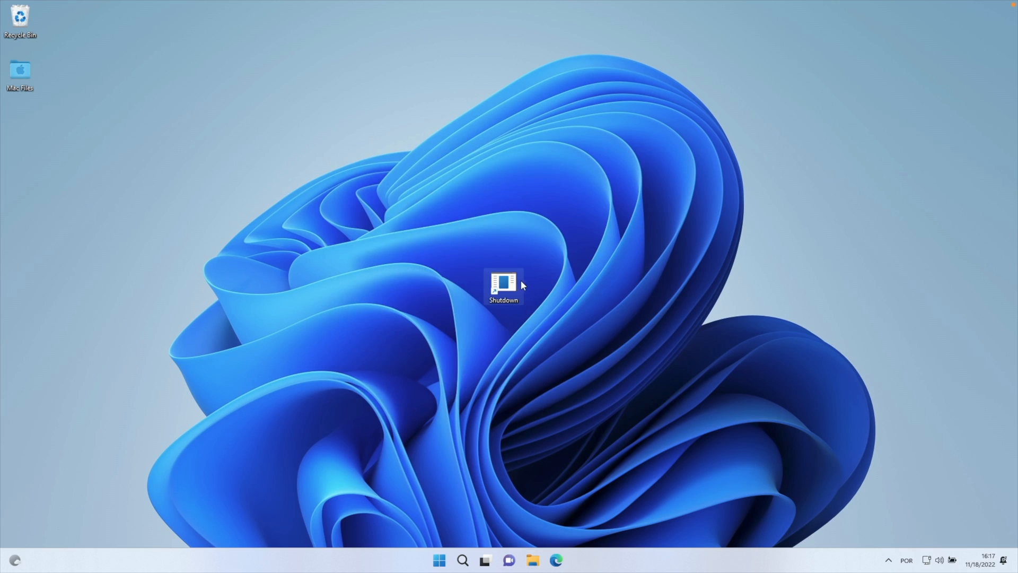
Give the Shutdown shortcut the red power icon through its Properties.
{"action": "right_click", "coordinate": [503, 284]}
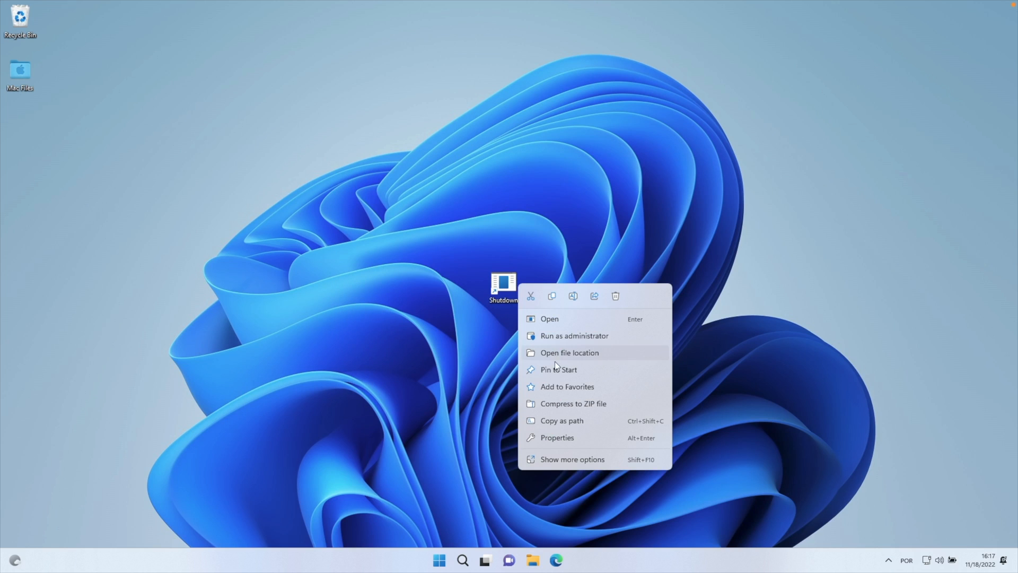
{"action": "left_click", "coordinate": [556, 437]}
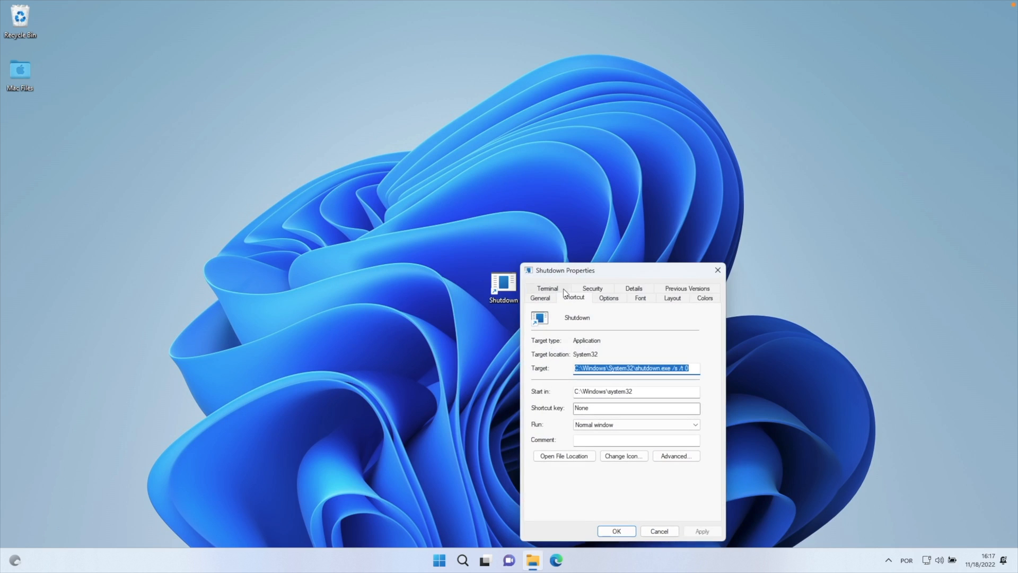
{"action": "left_click", "coordinate": [623, 456]}
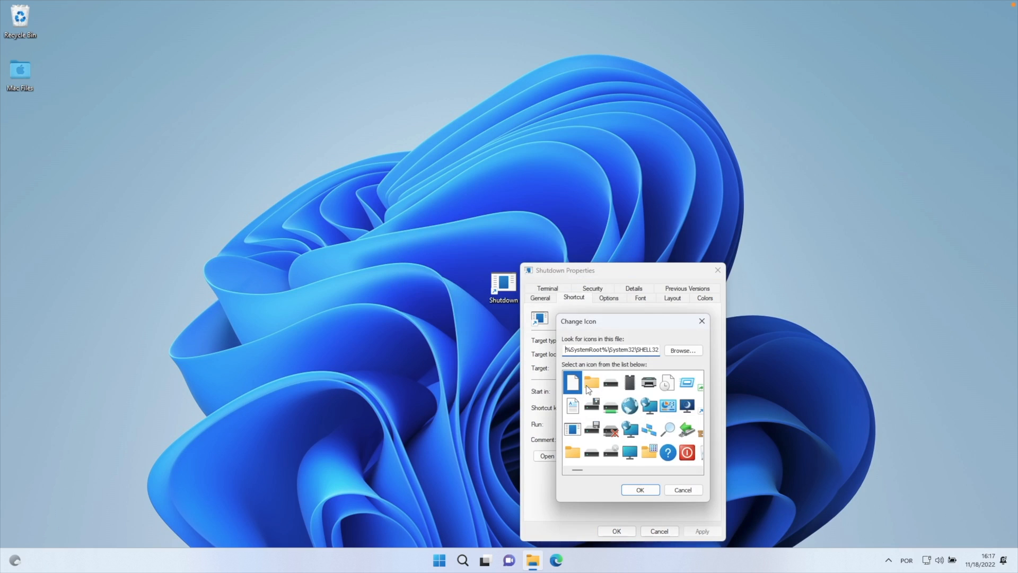
{"action": "left_click", "coordinate": [688, 452]}
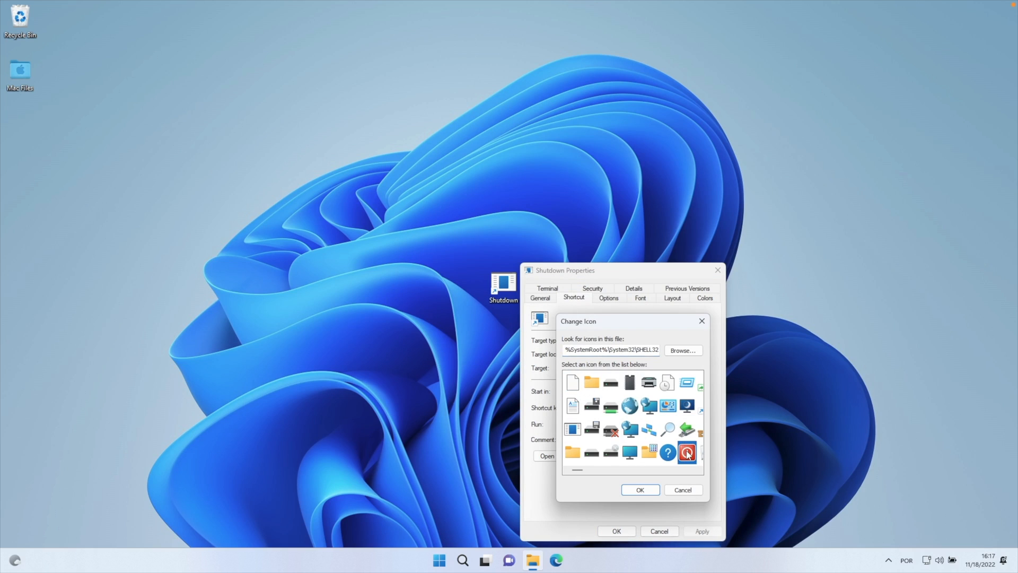
{"action": "left_click", "coordinate": [640, 490]}
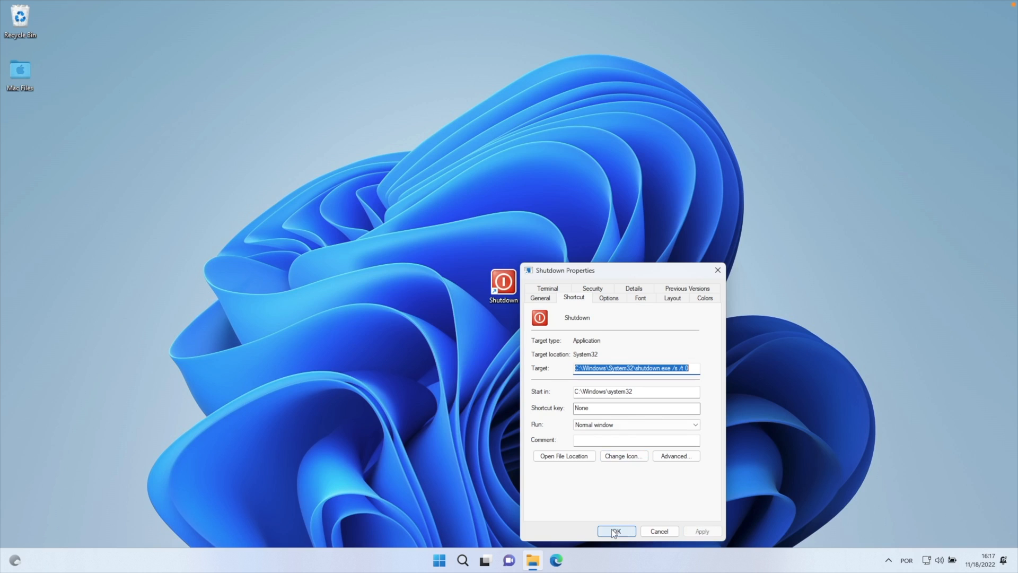
{"action": "left_click", "coordinate": [616, 530]}
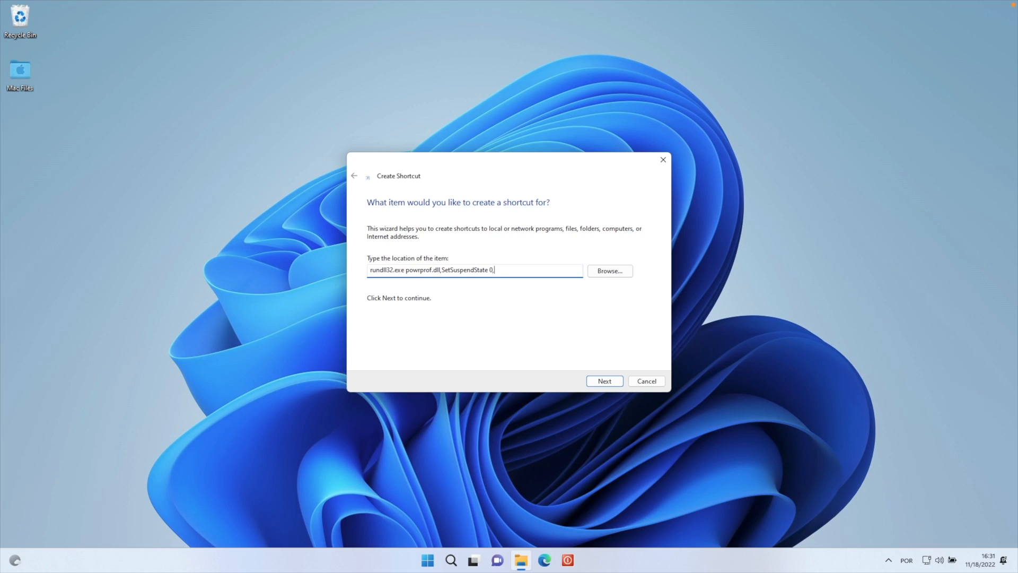
Finish the Sleep shortcut's SetSuspendState 0,1,0 target and confirm its icon.
{"action": "type", "text": "1,0"}
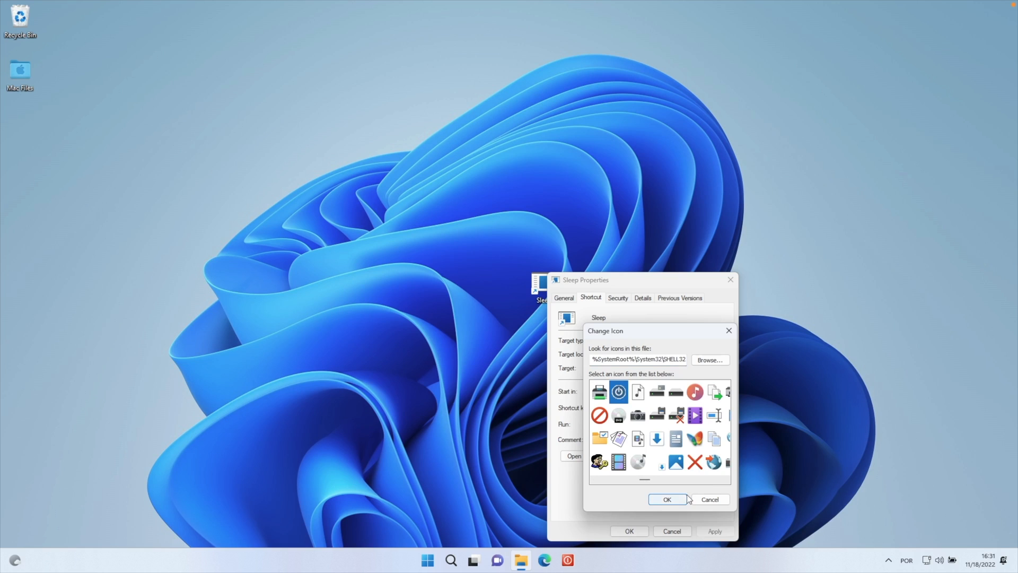
{"action": "left_click", "coordinate": [667, 498]}
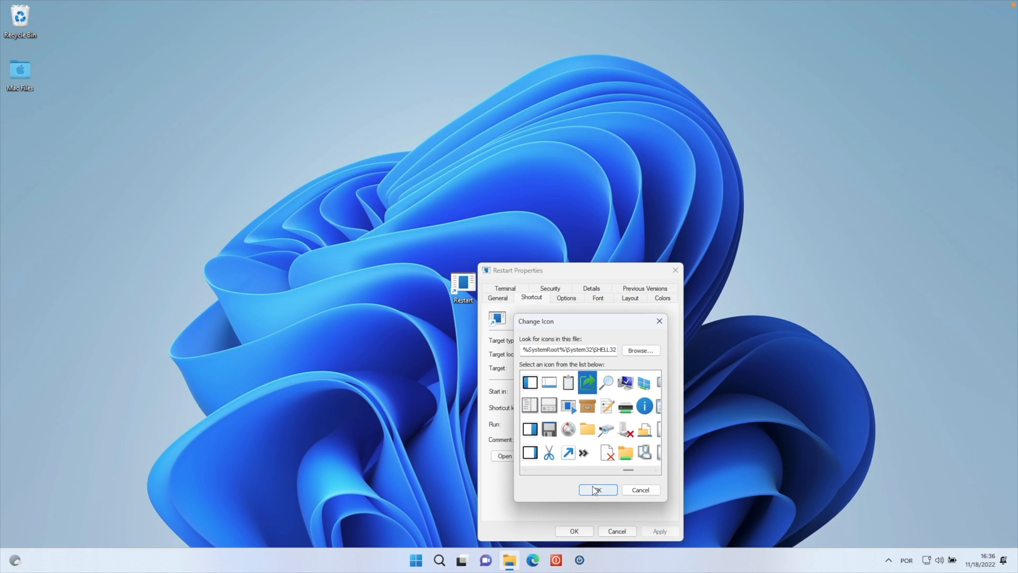
Confirm the green arrow icon for Restart and delete its desktop copy.
{"action": "left_click", "coordinate": [597, 490]}
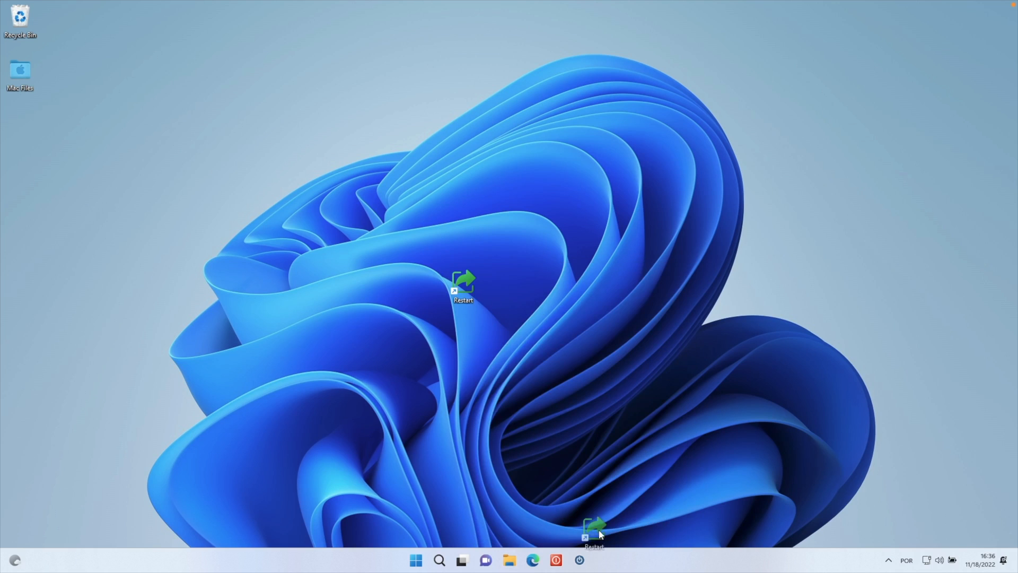
{"action": "right_click", "coordinate": [462, 282]}
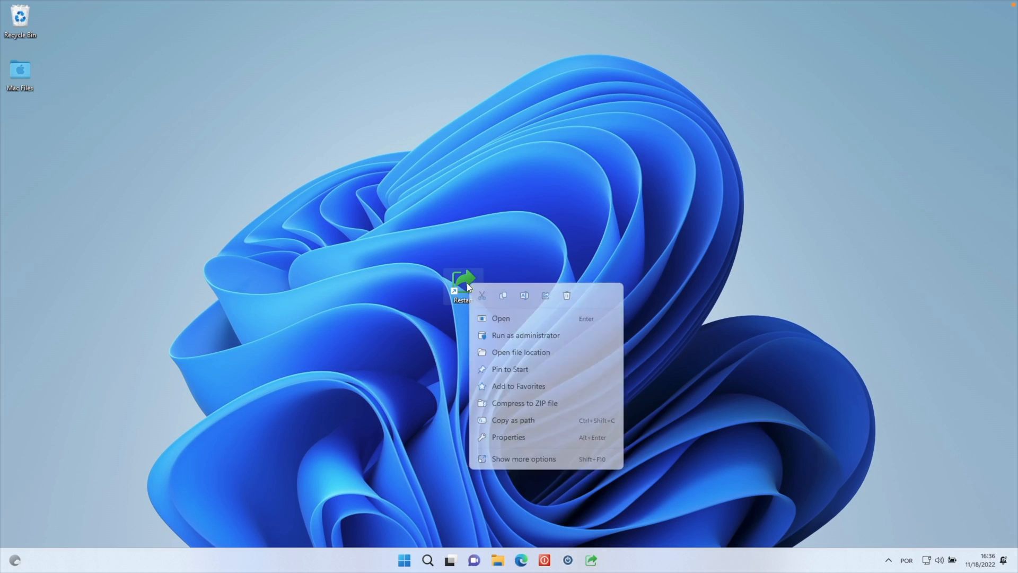
{"action": "left_click", "coordinate": [567, 358]}
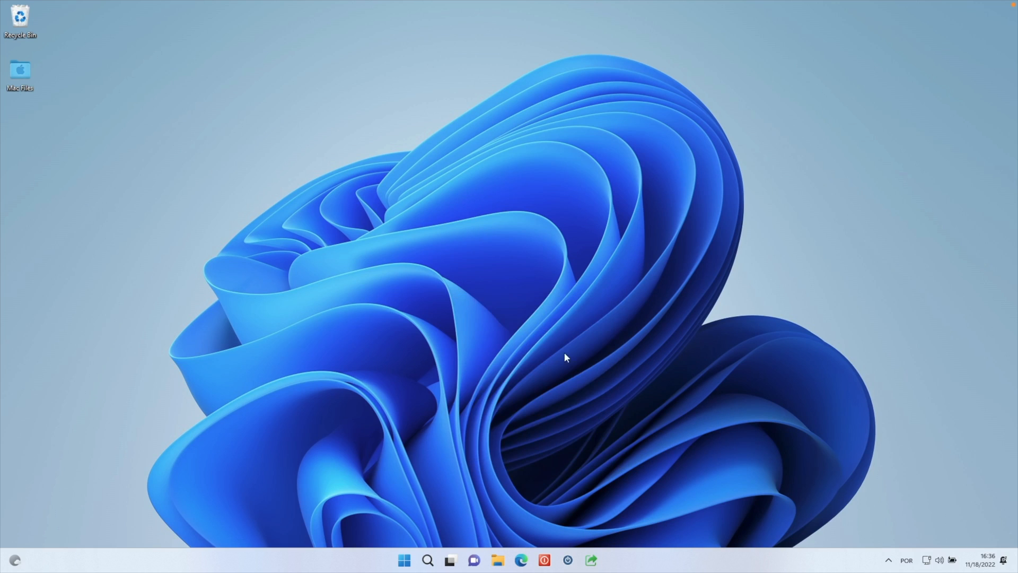
{"action": "mouse_move", "coordinate": [591, 559]}
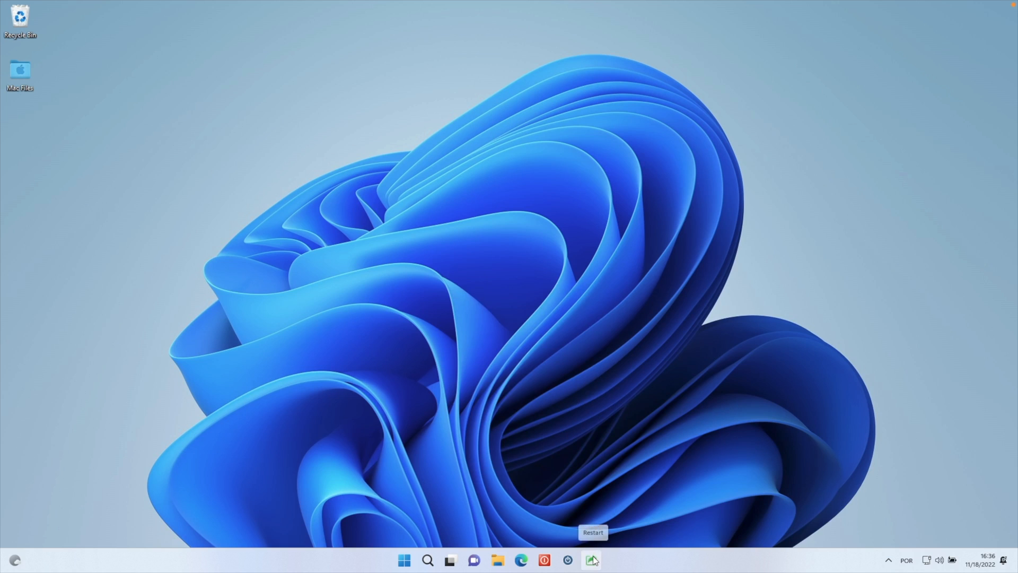